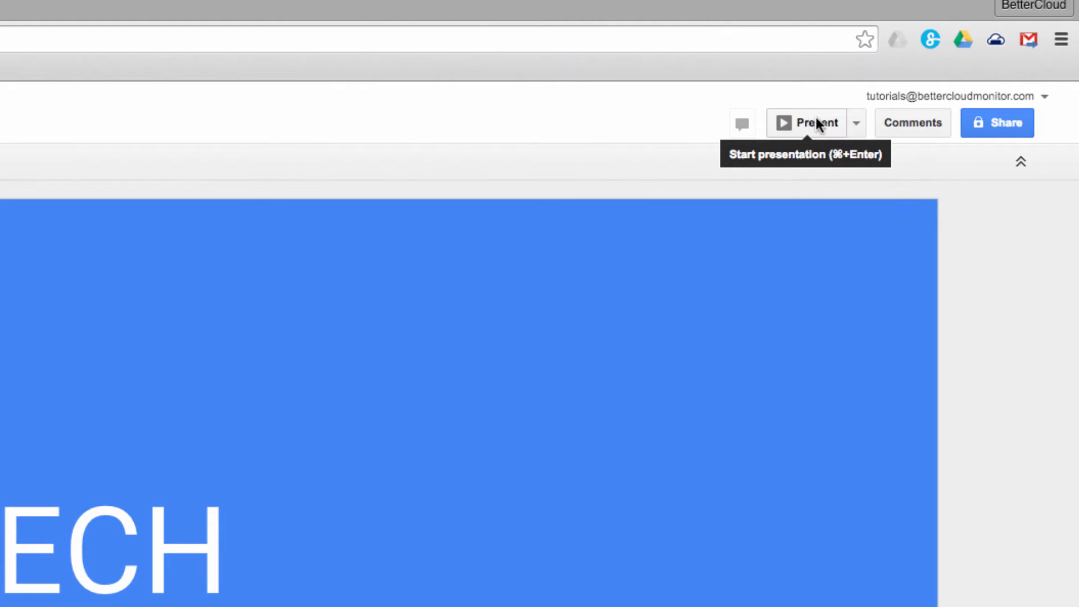
Start Presenter view from the Present dropdown to bring up the audience Q&A intro
click(855, 122)
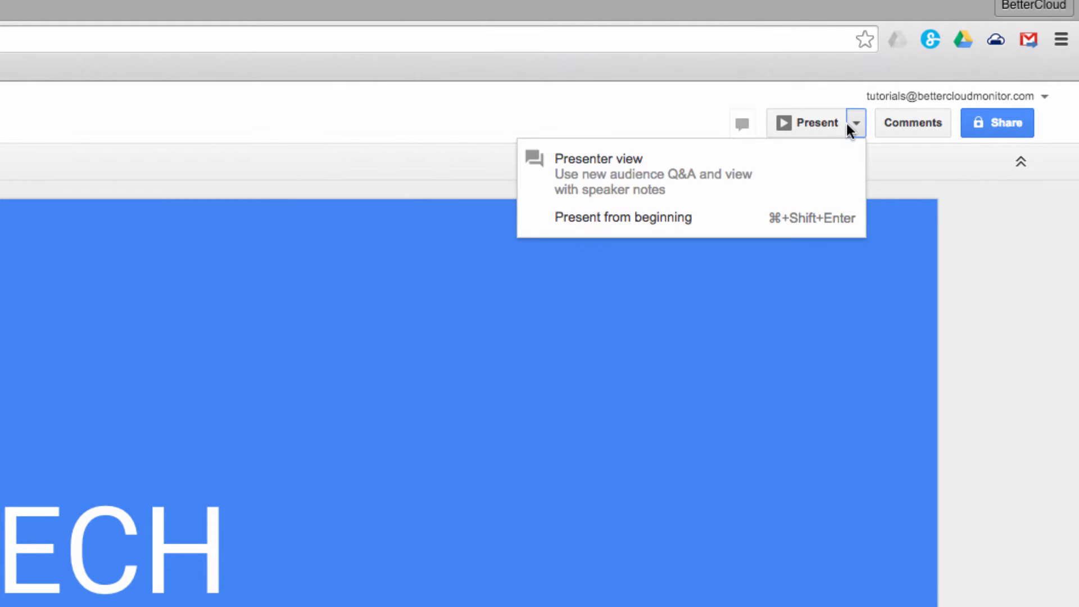
mouse_move(705, 174)
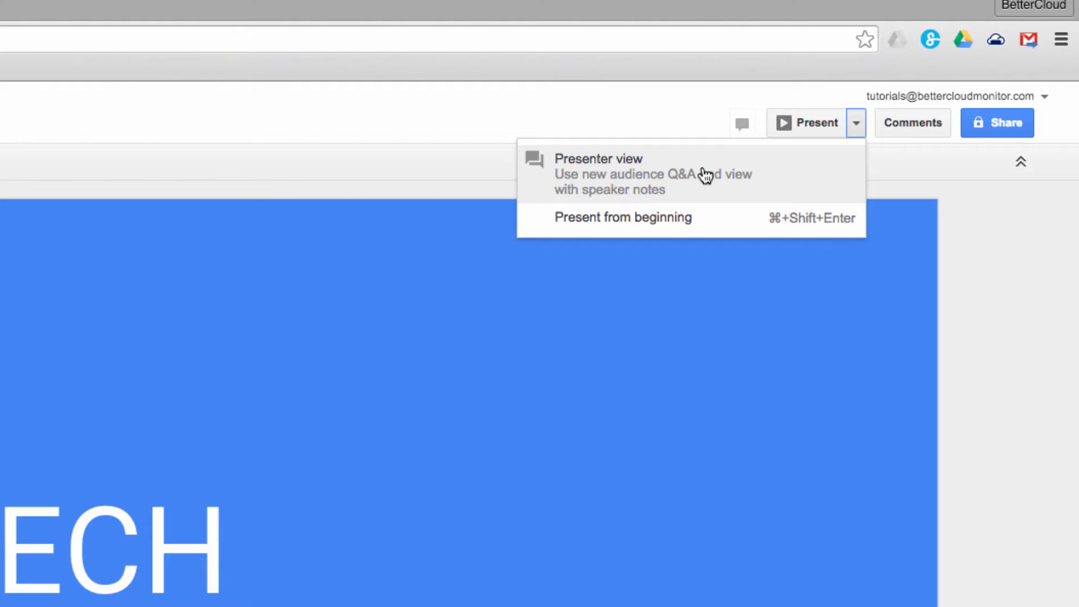
click(598, 174)
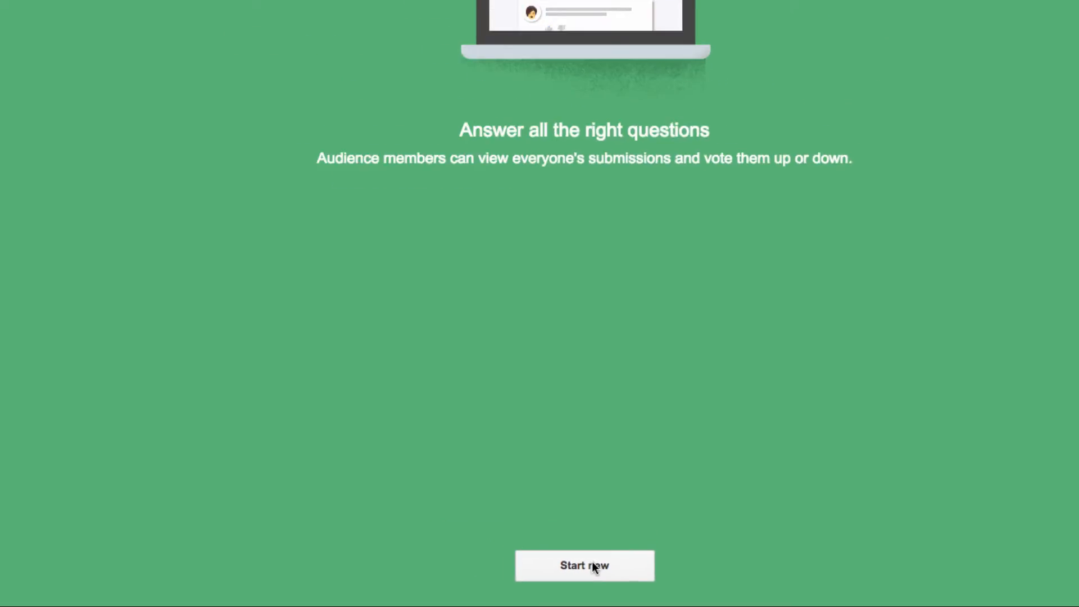
Start the Q&A session and open the goo.gl/slides ask-a-question link from the slideshow banner
click(585, 565)
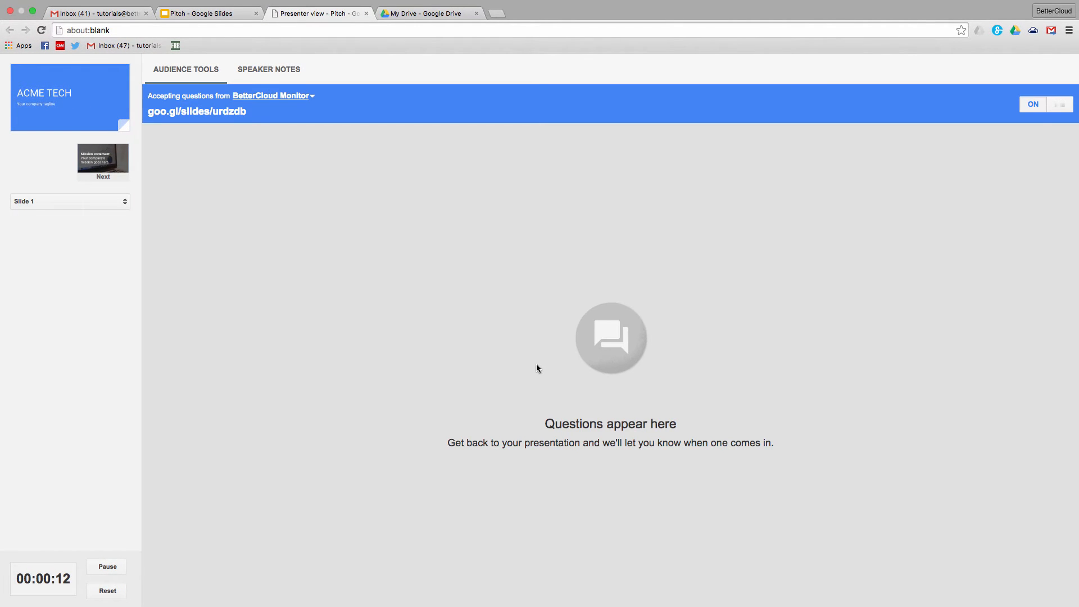
mouse_move(283, 169)
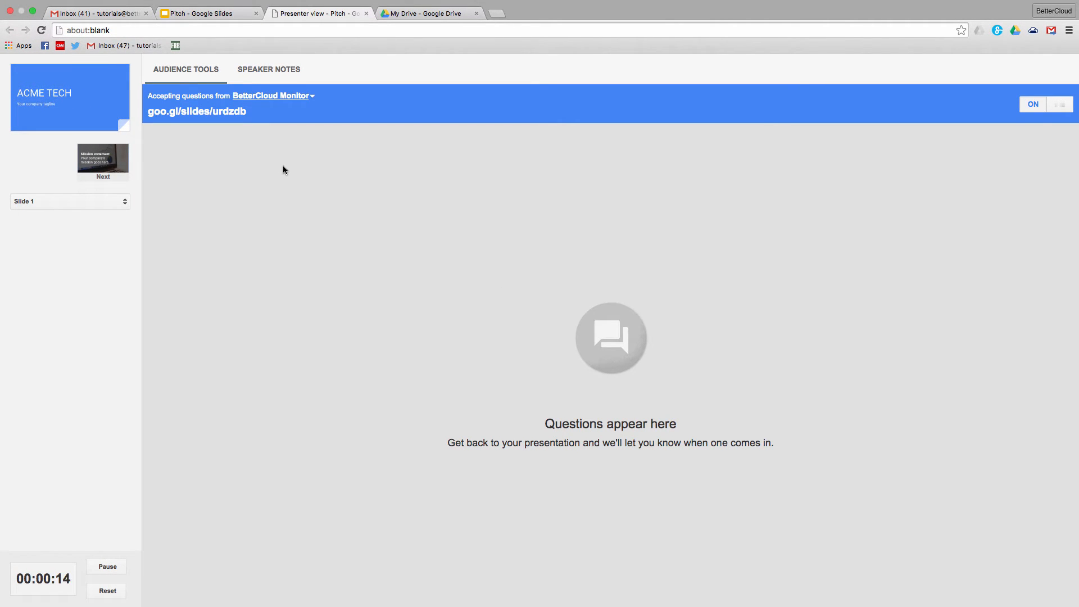
click(203, 12)
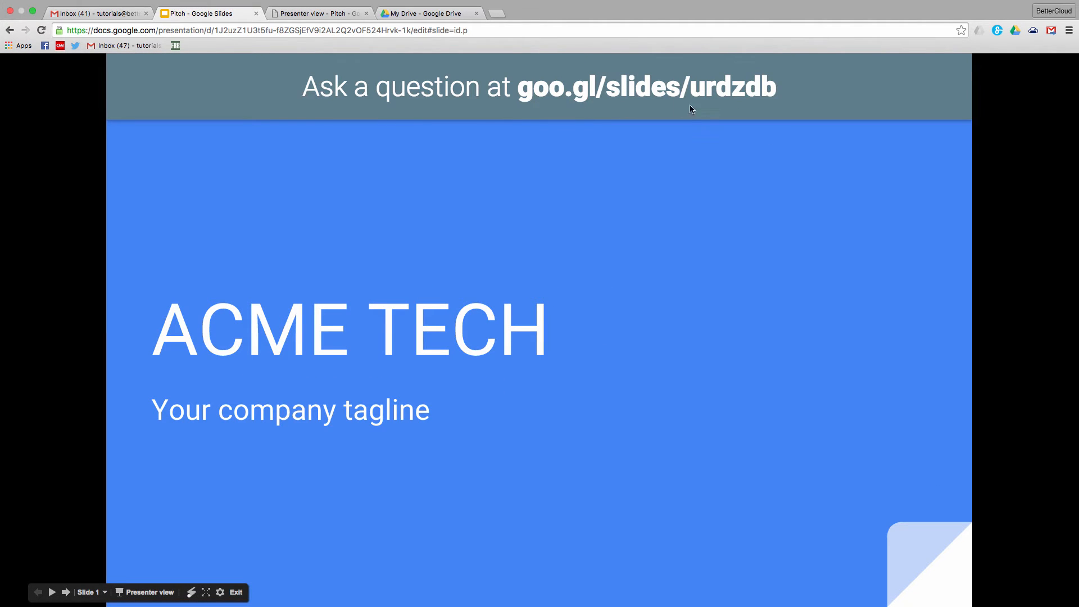
drag(522, 88, 776, 88)
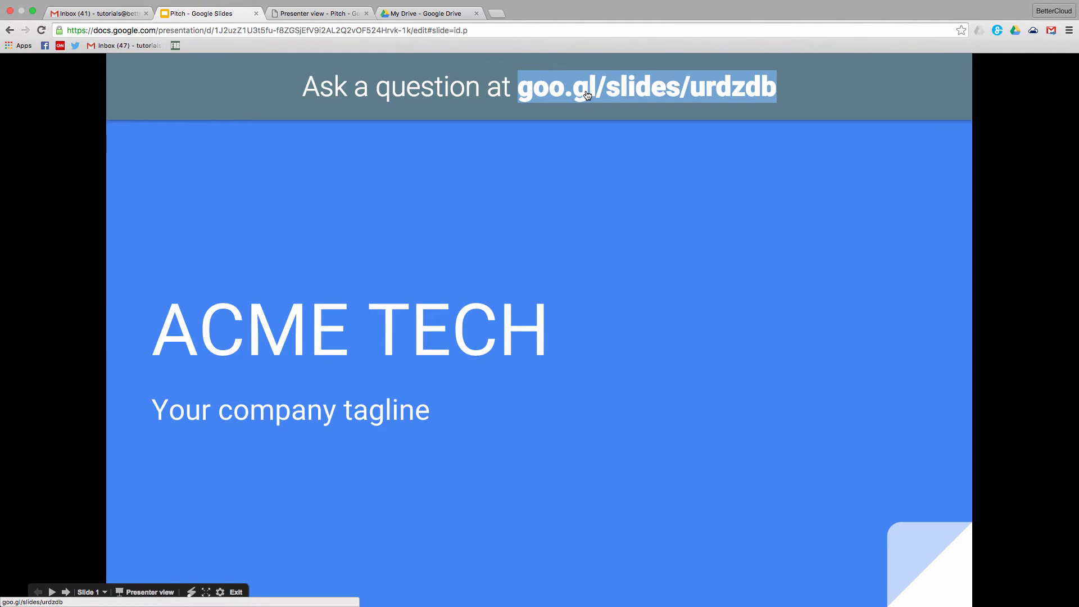
click(644, 88)
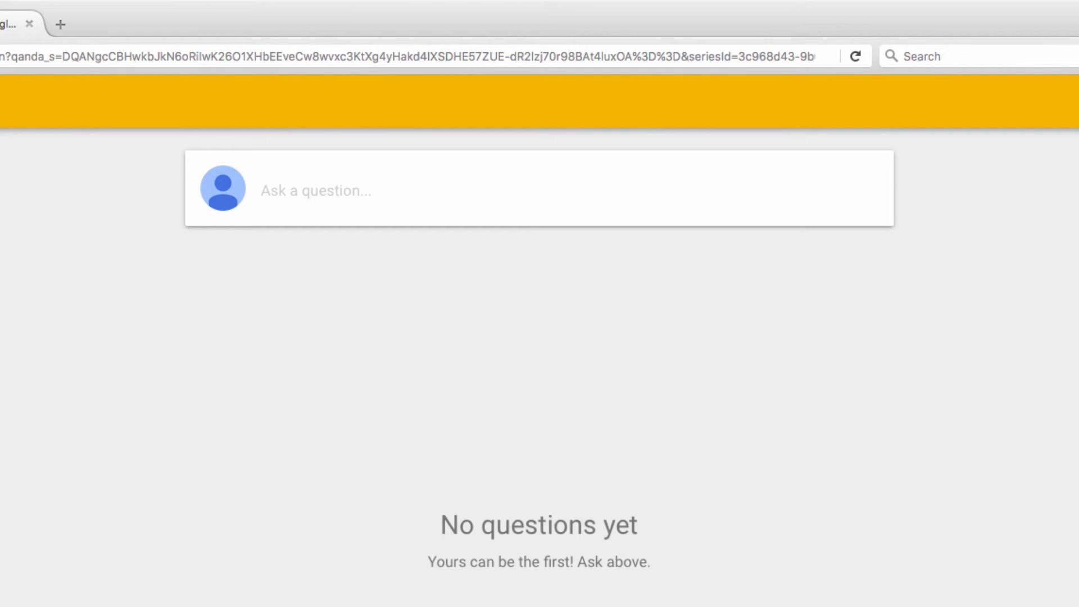
Submit the audience question 'What is the most useful thing abou…' about presenter view
click(315, 190)
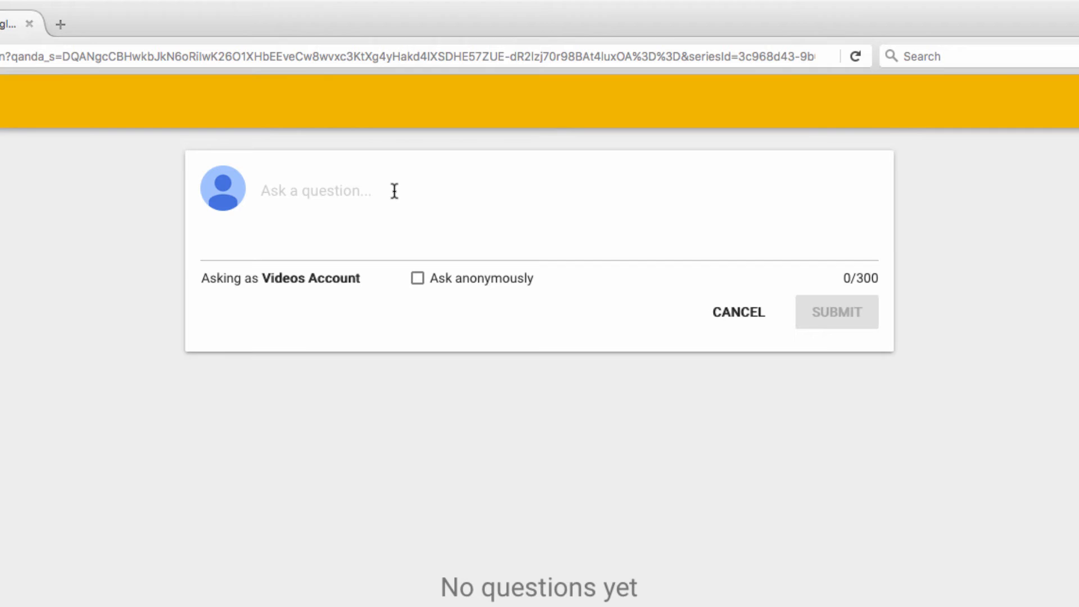
text(What is the)
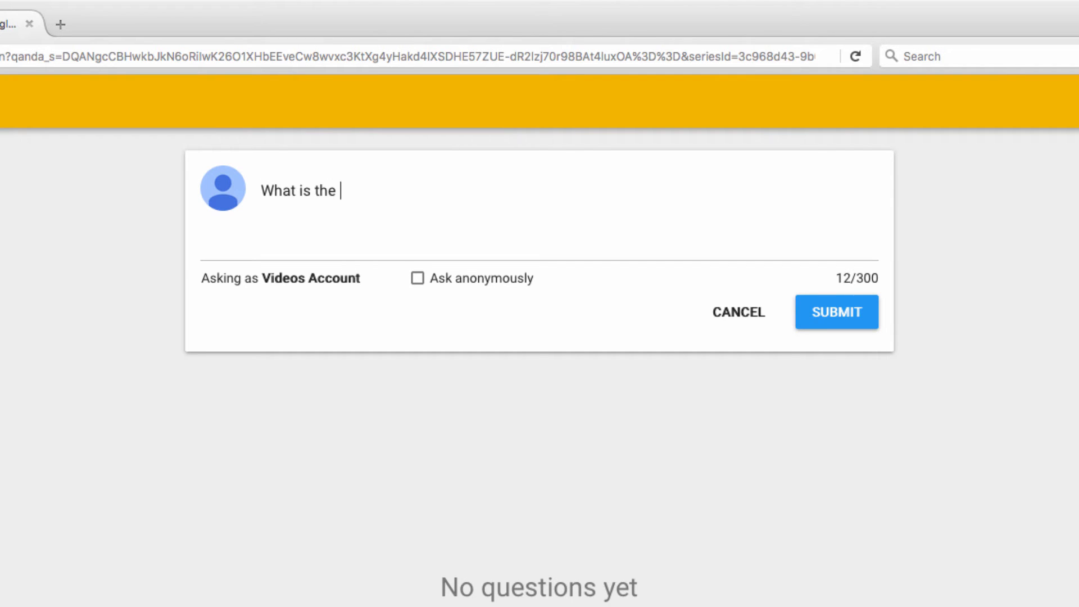
text(most useful thing about presenter view?)
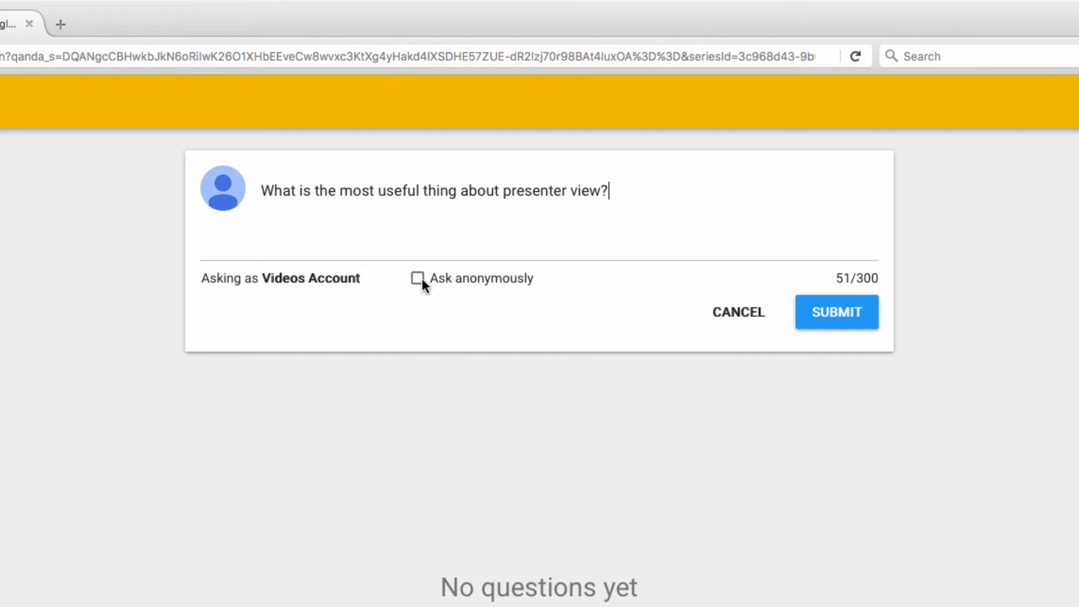
click(836, 312)
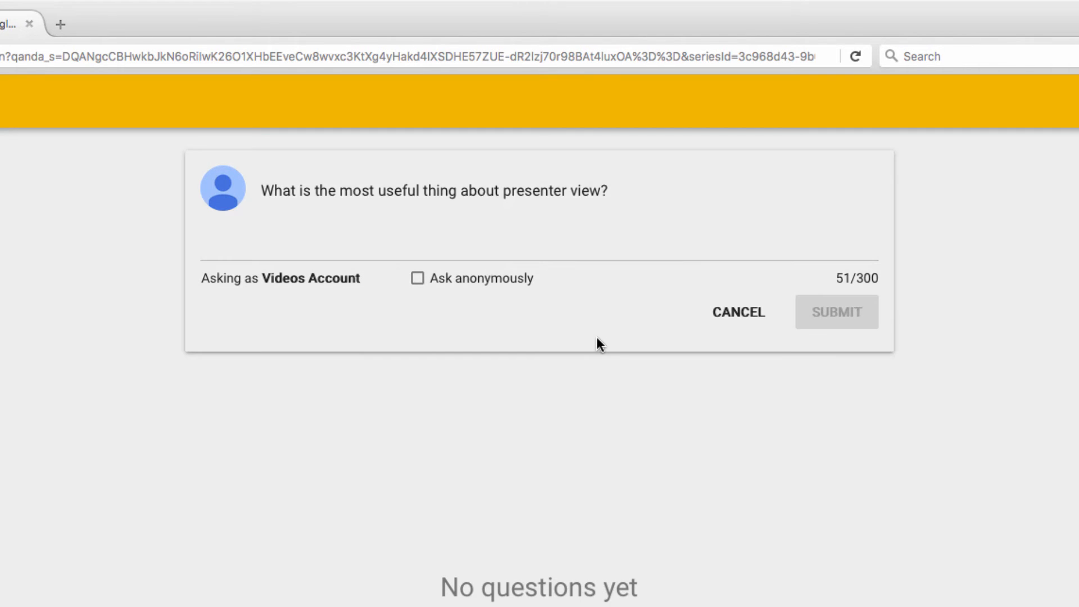
click(835, 312)
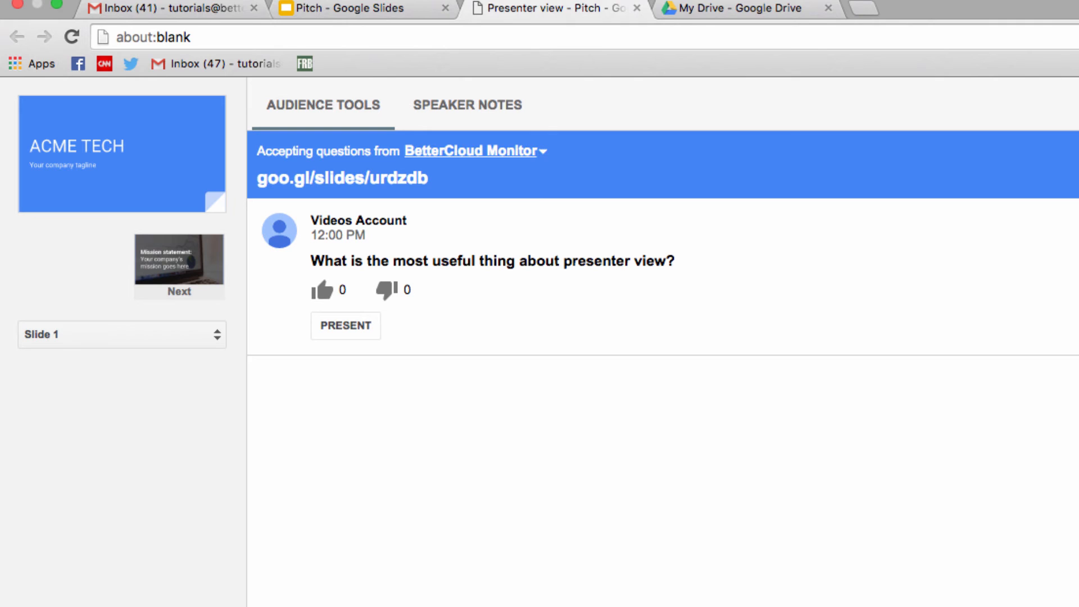
mouse_move(498, 365)
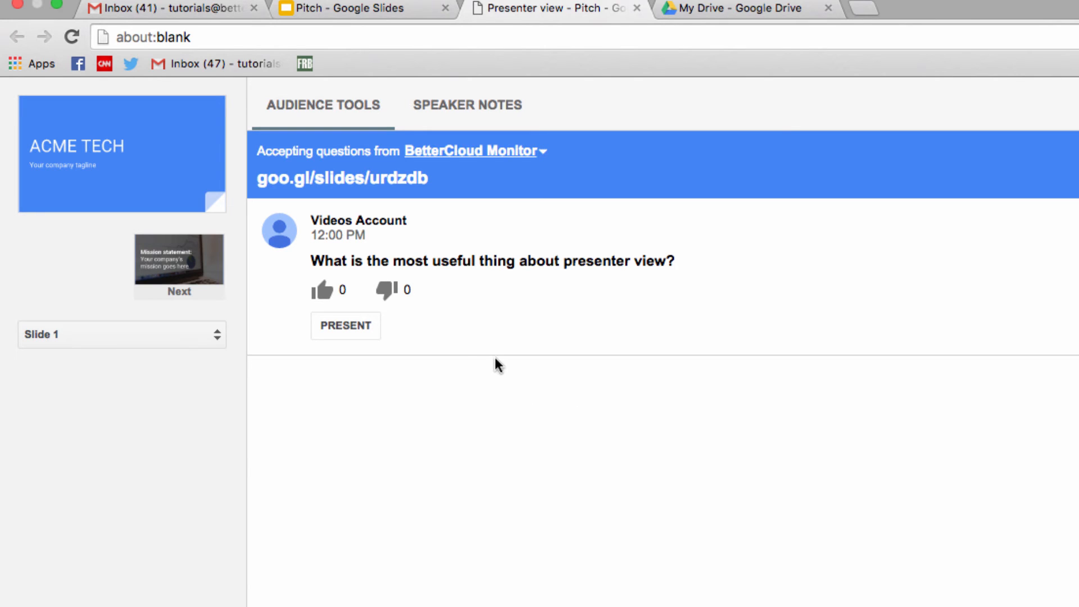
mouse_move(526, 308)
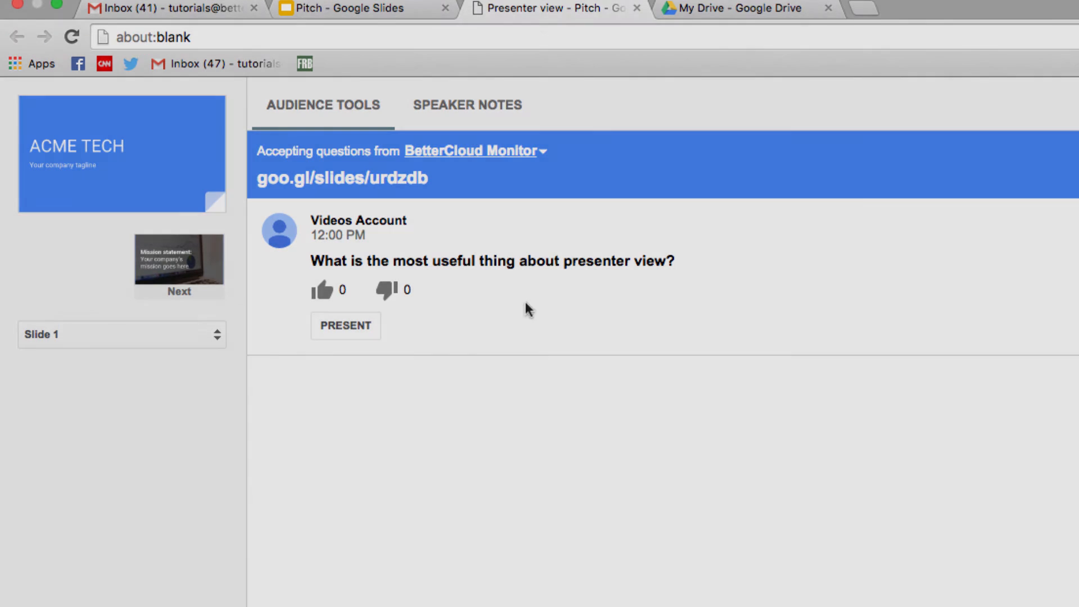
Present the new presenter-view question from the Audience Tools tab
click(345, 325)
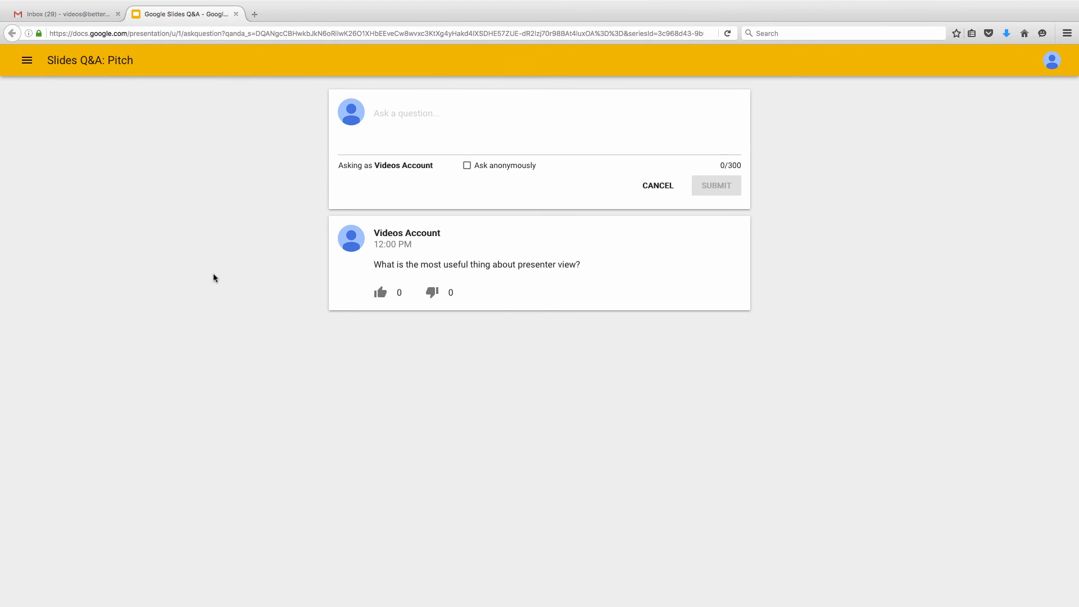
Thumbs-up the presenter-view question on the Q&A page, leaving it at one upvote
click(380, 293)
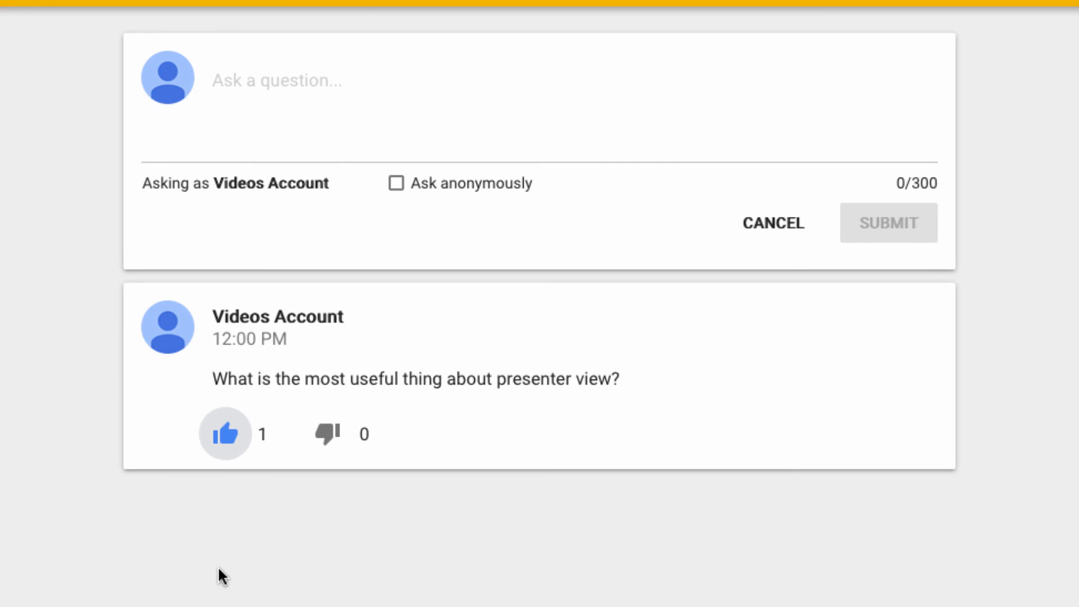
click(225, 433)
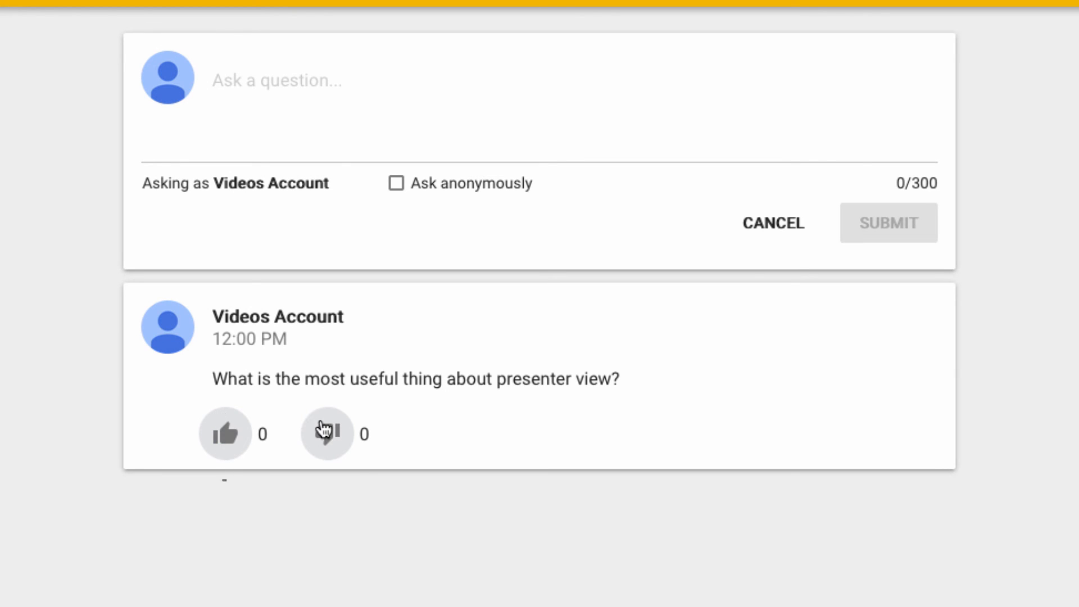
click(226, 433)
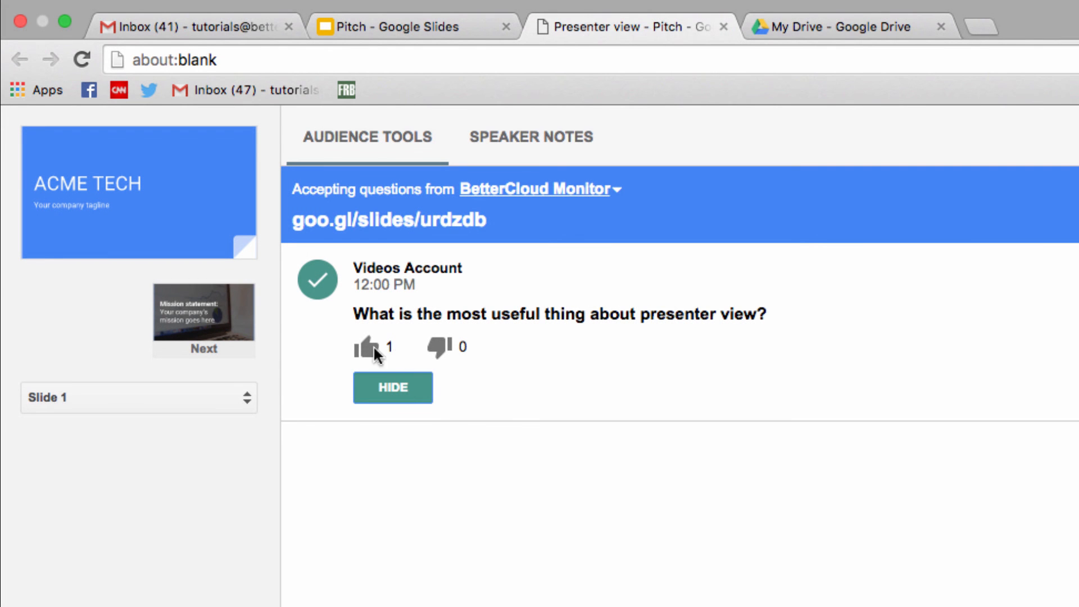
mouse_move(376, 342)
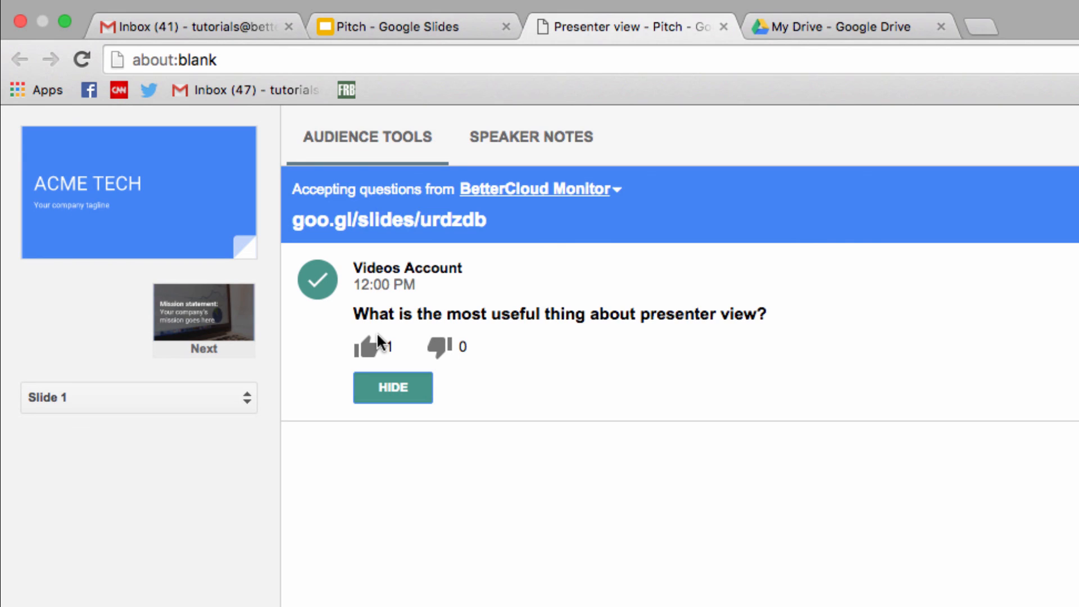